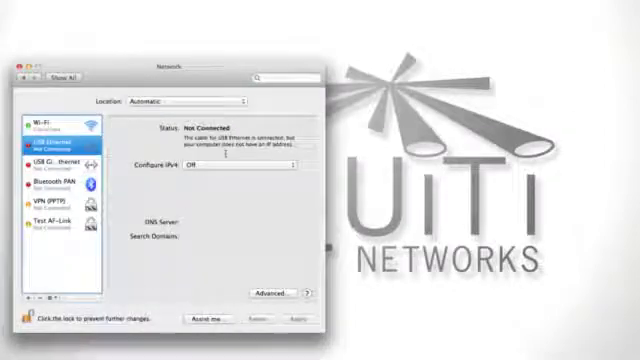
Step: Set Configure IPv4 to Manually and begin entering the address 192
left_click(230, 166)
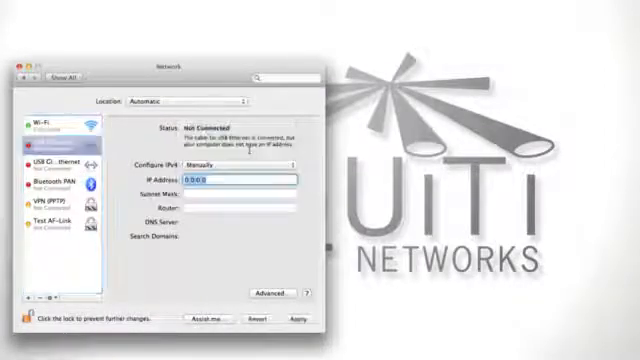
type("192.168.1.20")
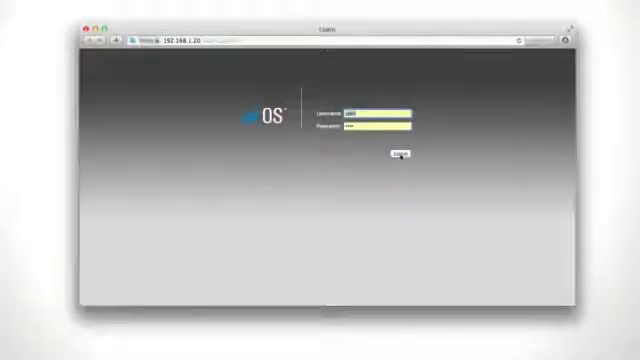
Step: Sign in to the PicoStation with the entered credentials
left_click(404, 156)
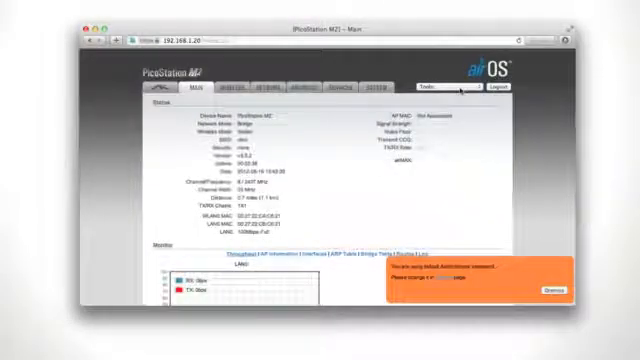
Step: Dismiss the orange warning notice on the Main status tab
left_click(458, 86)
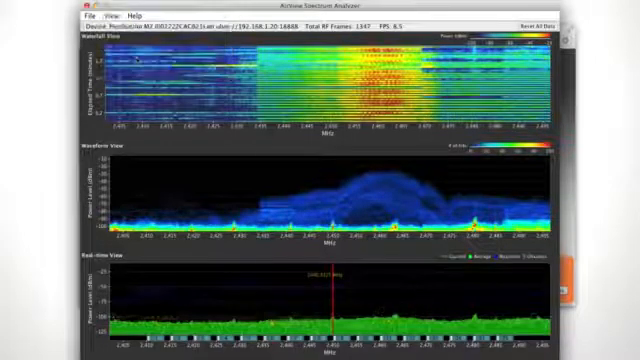
Step: Show the waveform chart's context menu with copy, save and print options
right_click(344, 184)
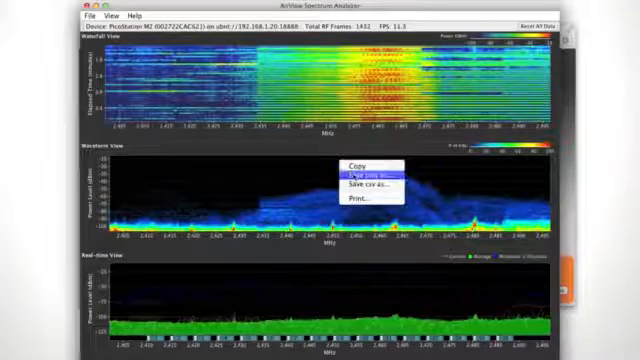
left_click(358, 182)
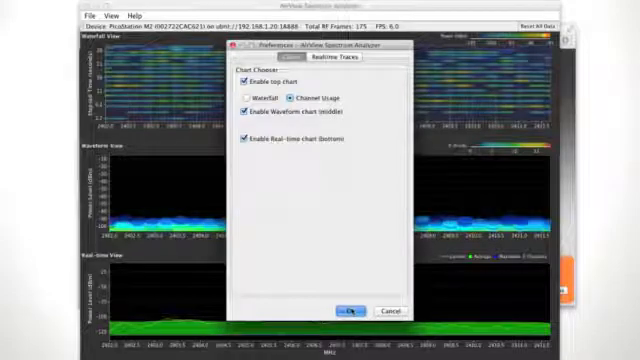
Step: Apply Channel Usage as the top chart in Chart Choices
left_click(348, 308)
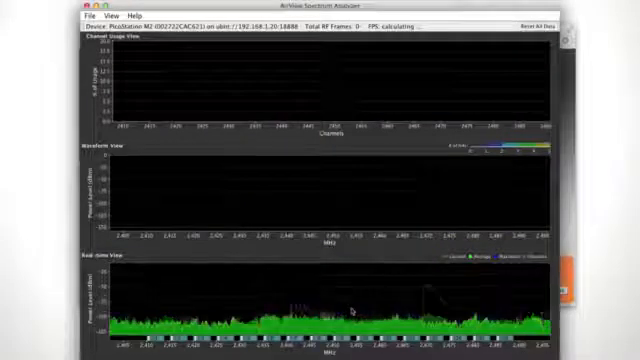